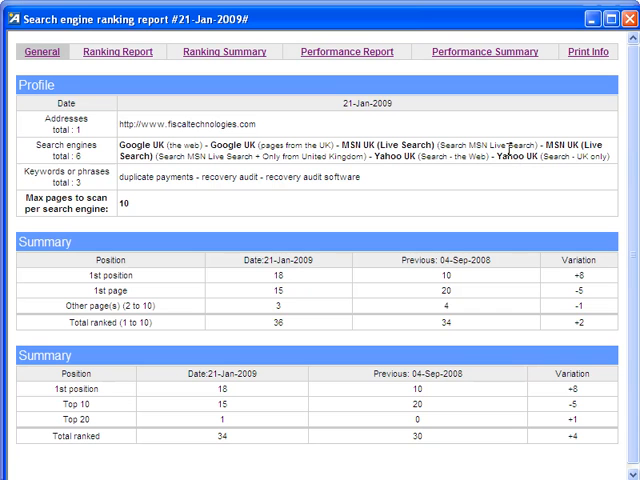
{"action": "mouse_move", "coordinate": [468, 264]}
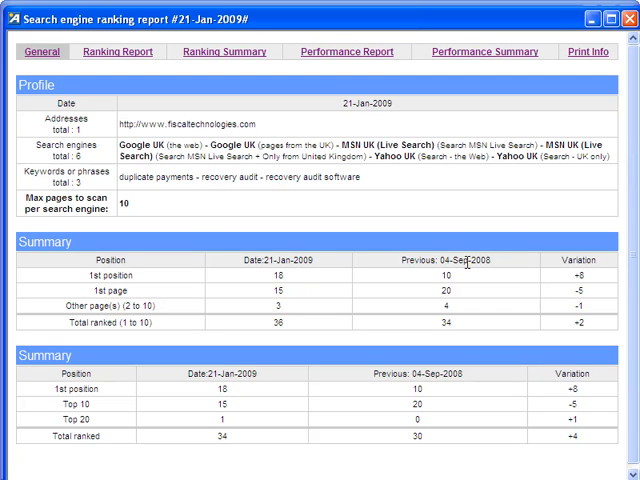
{"action": "mouse_move", "coordinate": [460, 260]}
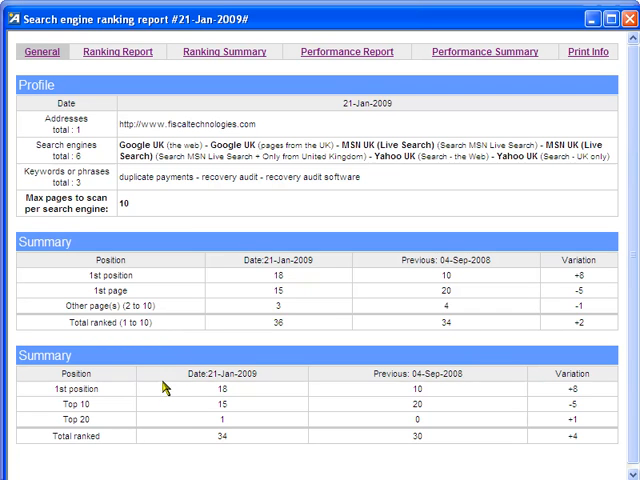
{"action": "mouse_move", "coordinate": [144, 84]}
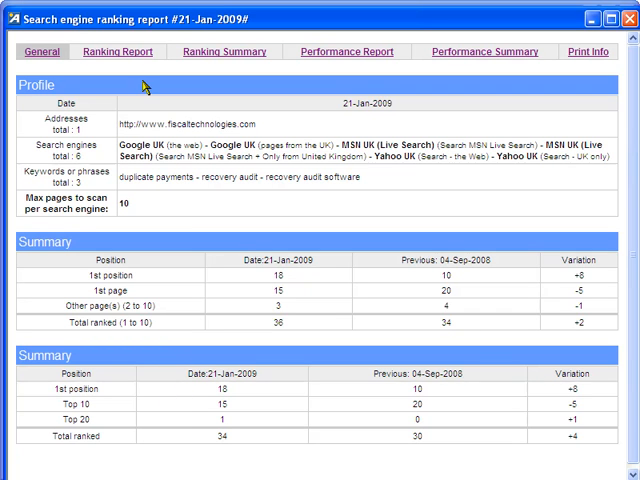
Show the full Ranking Report, check Google's live 'duplicate payments' results, then scroll the keyword listing.
{"action": "left_click", "coordinate": [116, 52]}
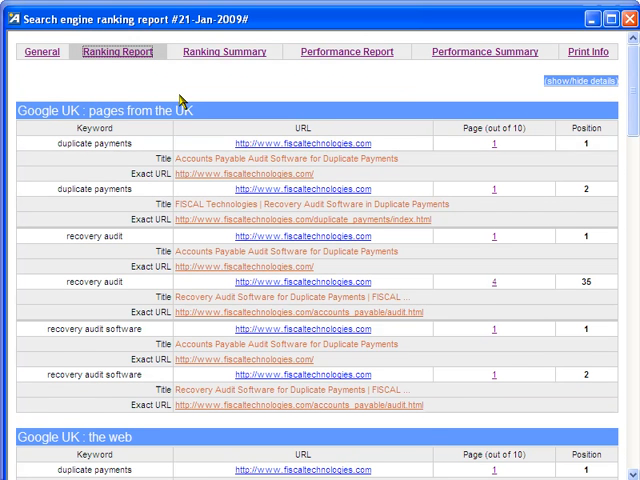
{"action": "mouse_move", "coordinate": [176, 96]}
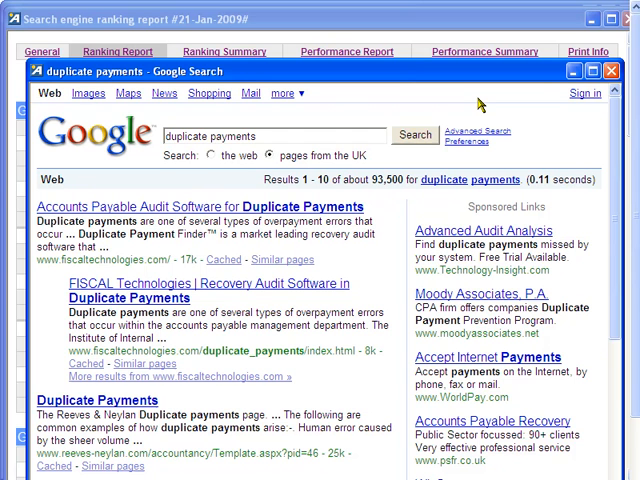
{"action": "left_click", "coordinate": [608, 72]}
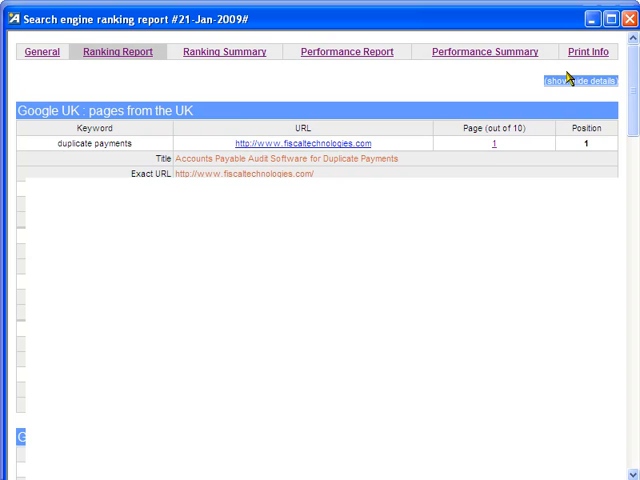
{"action": "left_click", "coordinate": [568, 80]}
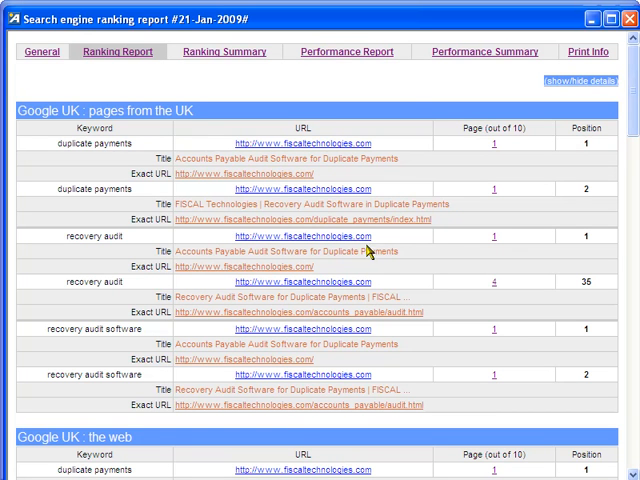
{"action": "scroll", "scroll_direction": "down", "scroll_amount": 3}
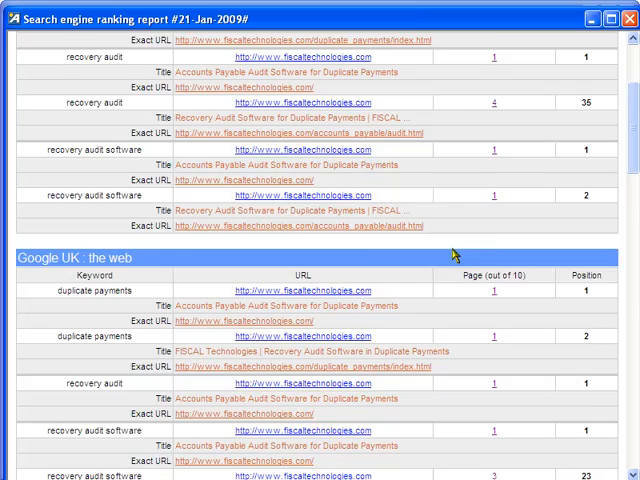
{"action": "scroll", "scroll_direction": "down", "scroll_amount": 3}
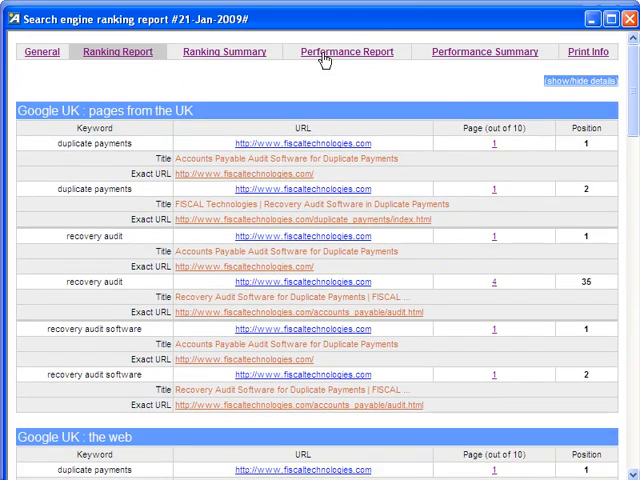
Show the Ranking Summary tables marking first position, first page or outside per engine.
{"action": "left_click", "coordinate": [224, 52]}
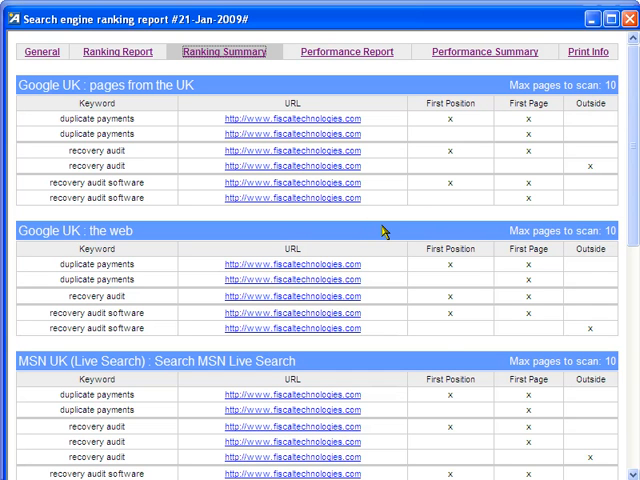
{"action": "mouse_move", "coordinate": [490, 410]}
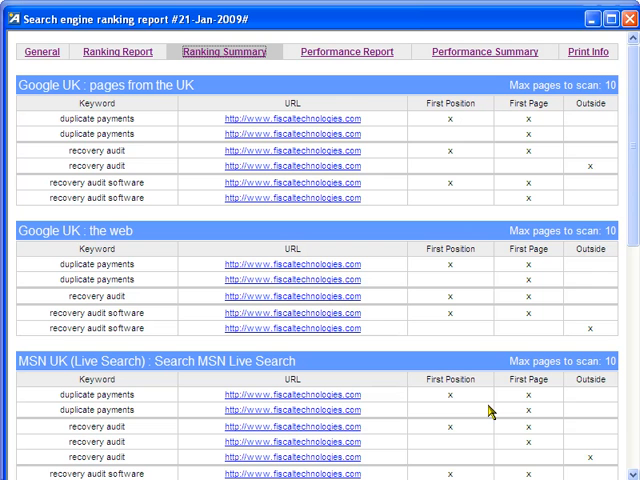
{"action": "mouse_move", "coordinate": [364, 96]}
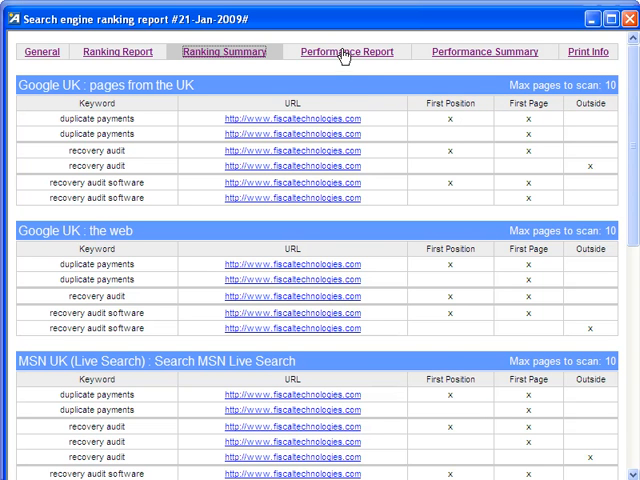
Show the Performance Report against previous dates, then the up/down Performance Summary.
{"action": "left_click", "coordinate": [346, 52]}
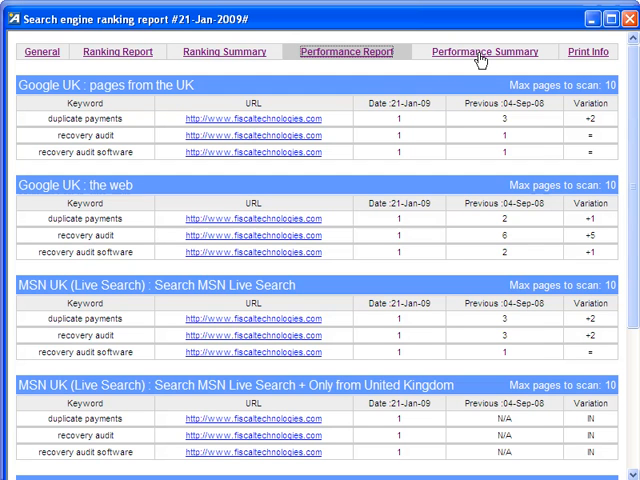
{"action": "left_click", "coordinate": [484, 52]}
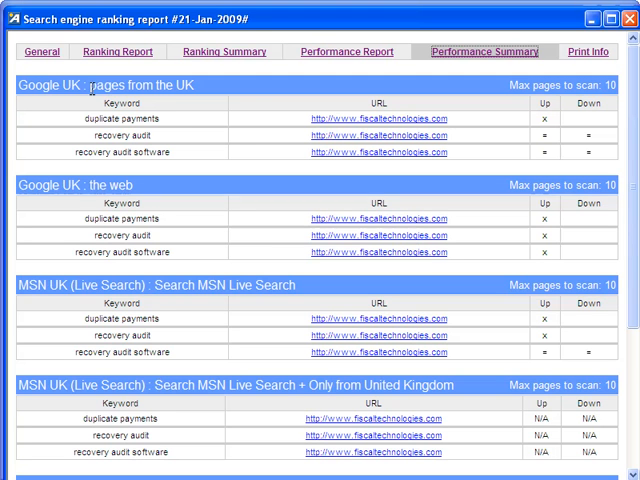
Return to the General profile comparing 21-Jan-2009 with 04-Sep-2008 totals.
{"action": "left_click", "coordinate": [40, 52]}
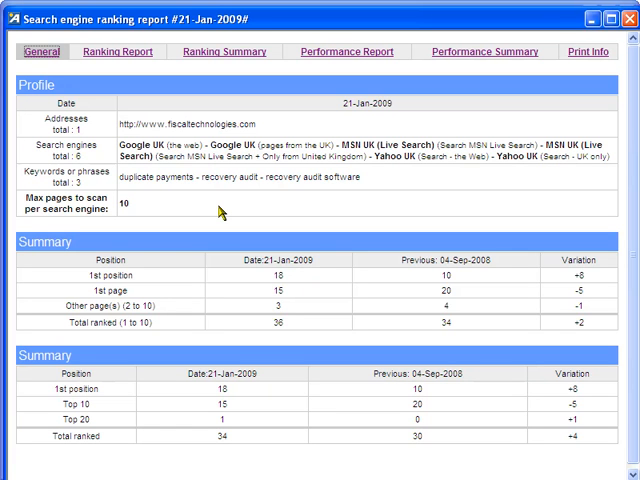
{"action": "mouse_move", "coordinate": [222, 212]}
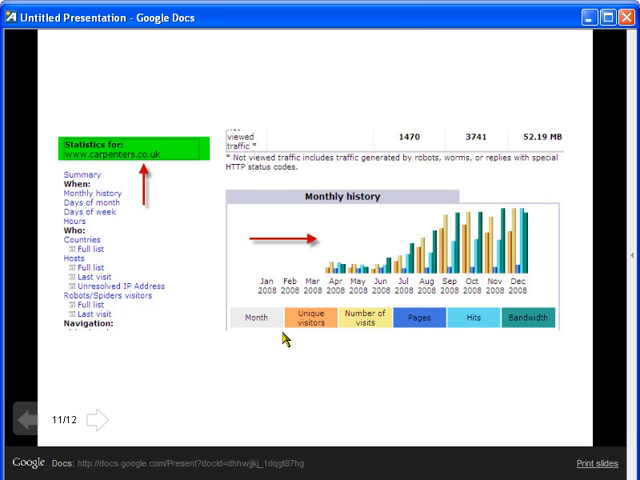
{"action": "mouse_move", "coordinate": [296, 364]}
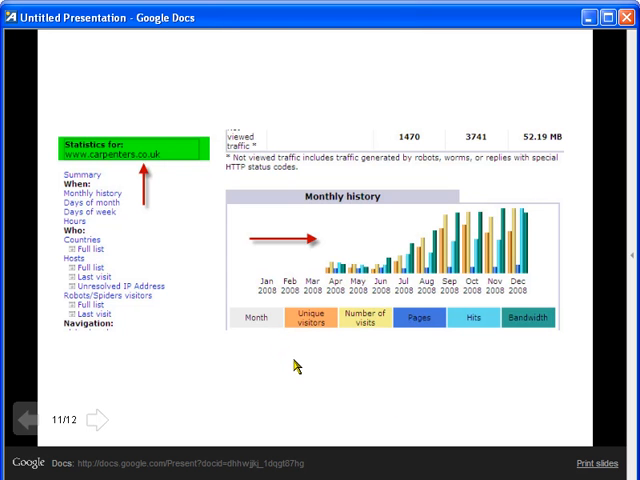